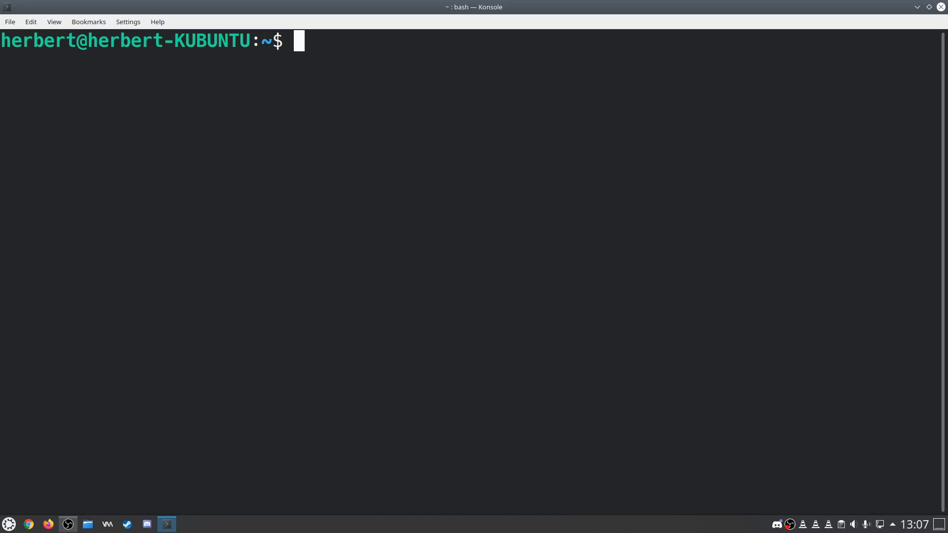
Measure the root filesystem's total size with sudo du -sh /, reporting 514G
type("sudo d")
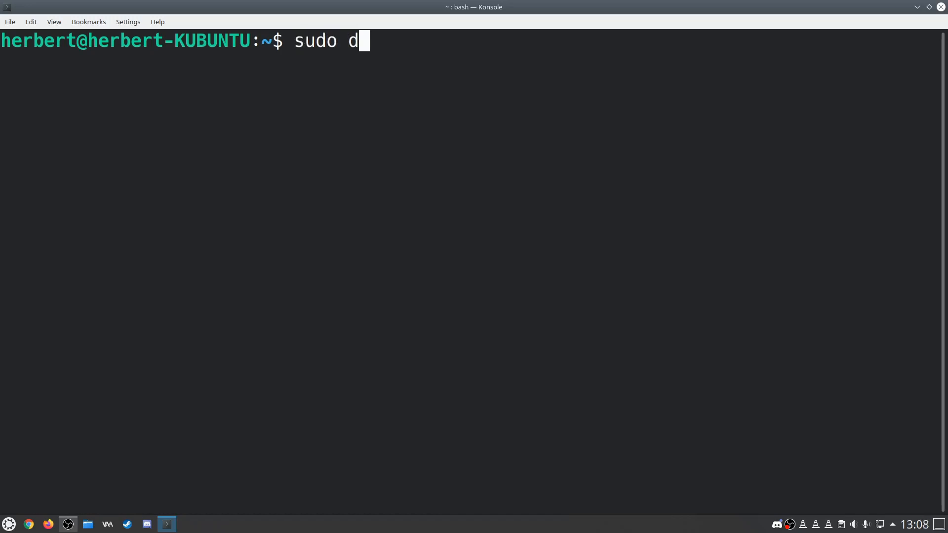
type("u -sh")
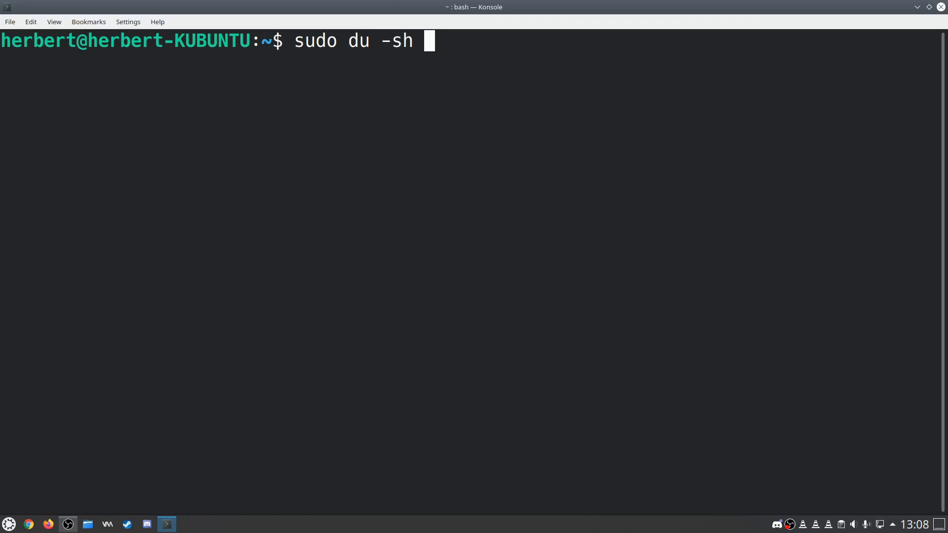
key("Return")
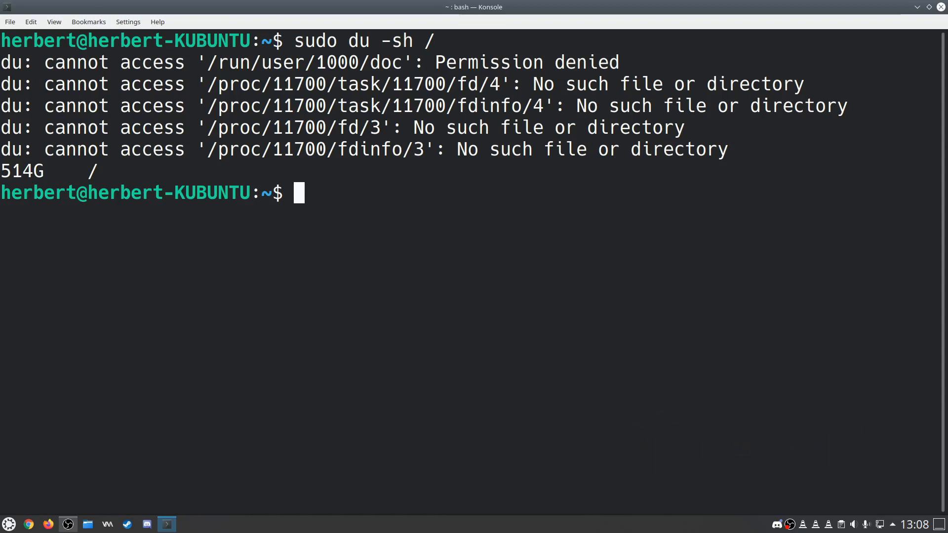
type("cd /")
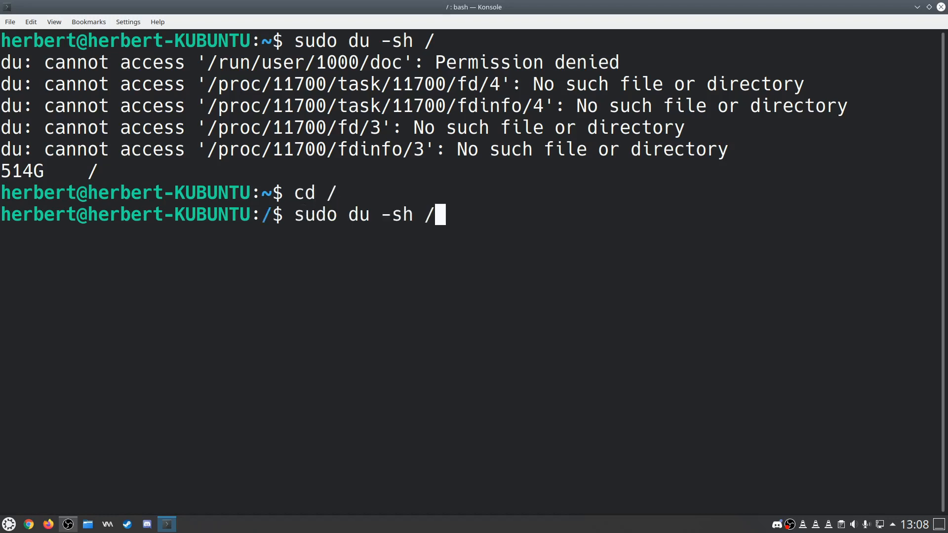
List top-level directory sizes with sudo du -sh *: media 428G, home 52G, var 20G
key("BackSpace")
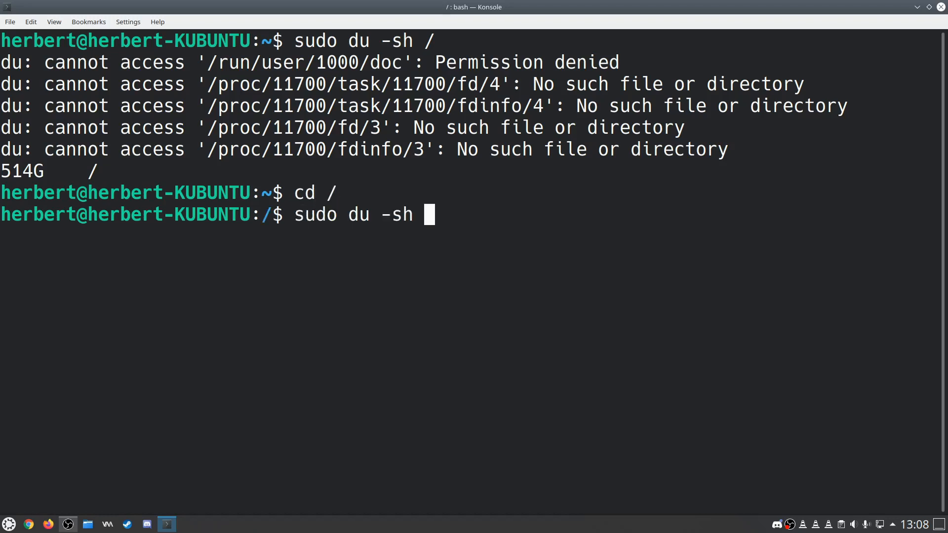
type("*")
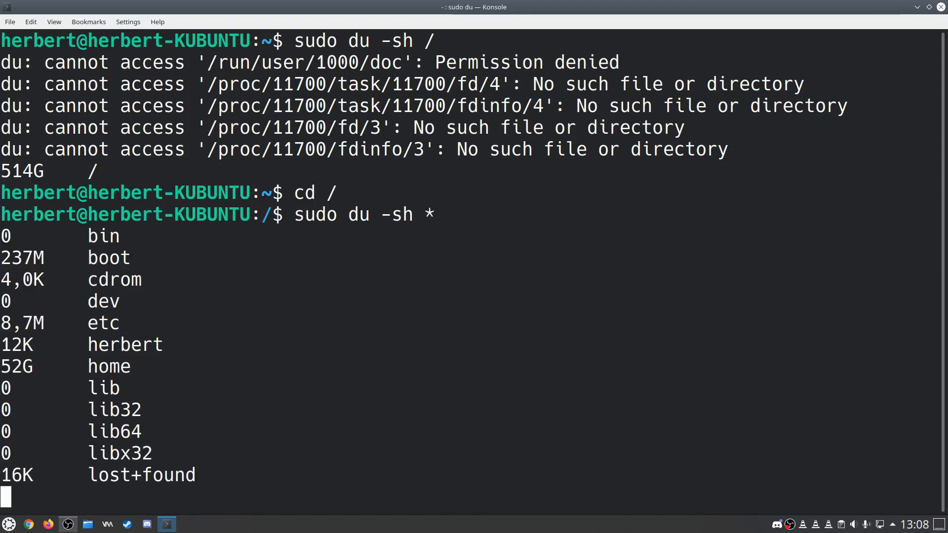
scroll("down", 3)
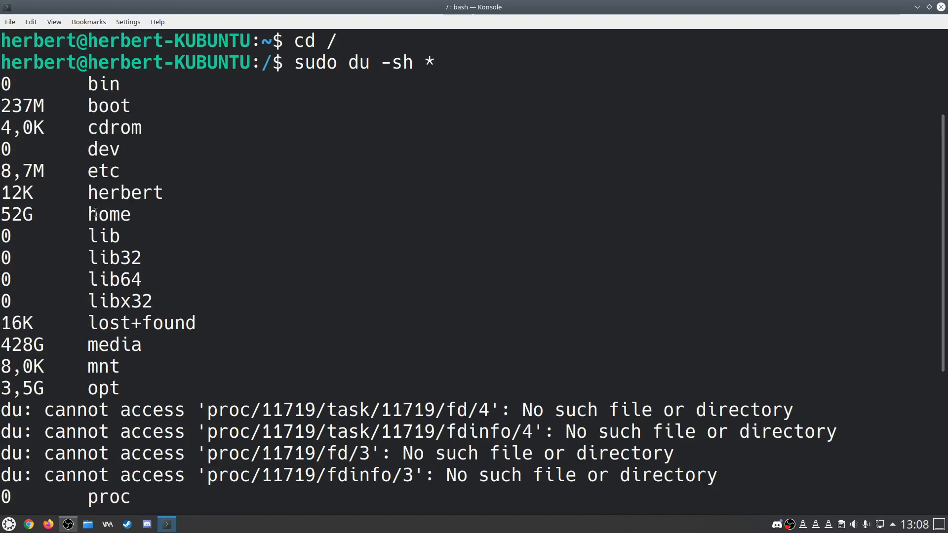
double_click(22, 214)
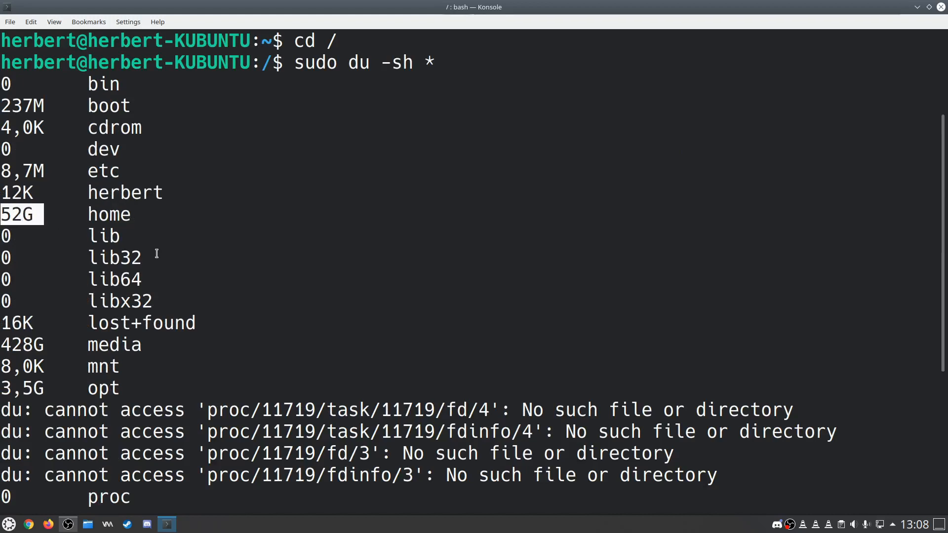
scroll("down", 3)
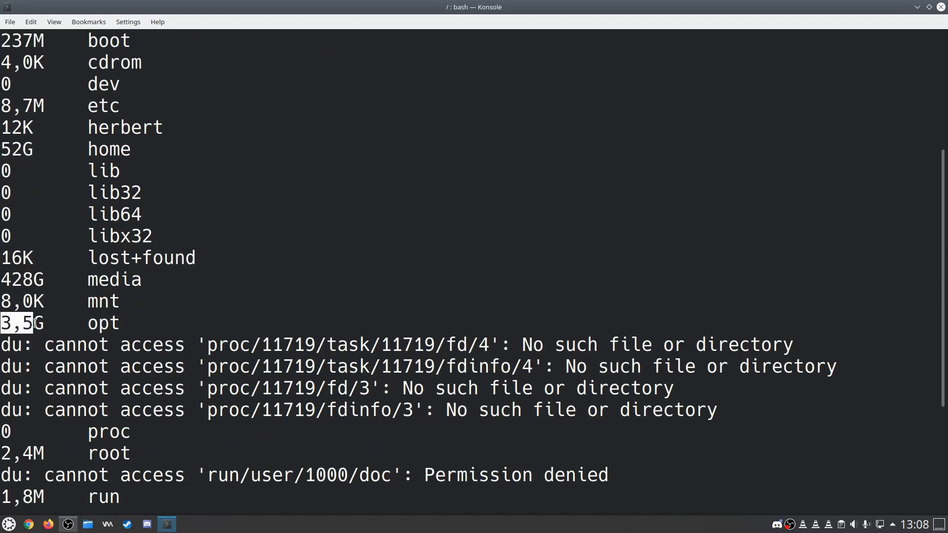
scroll("down", 3)
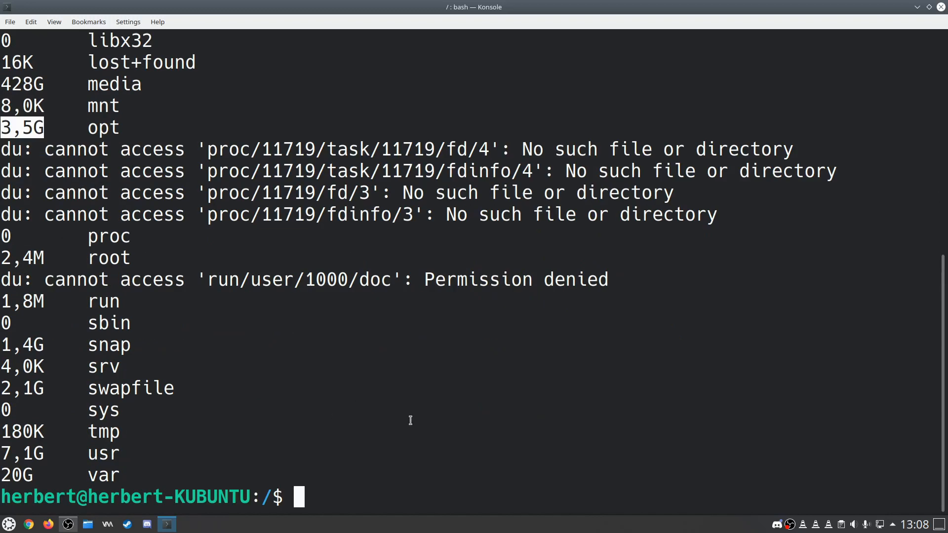
Go to /home/herbert and list item sizes, highlighting Downloads at 16G
type("cd h")
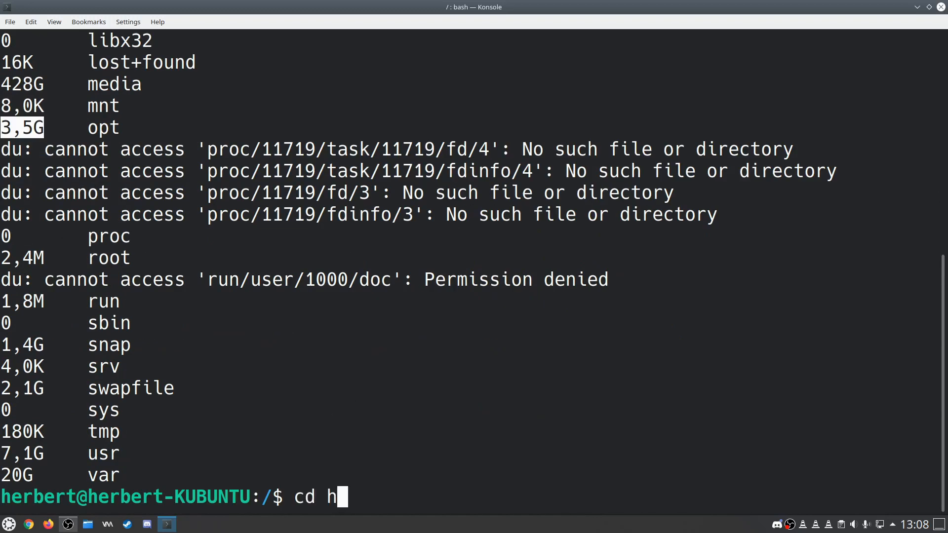
type("ome")
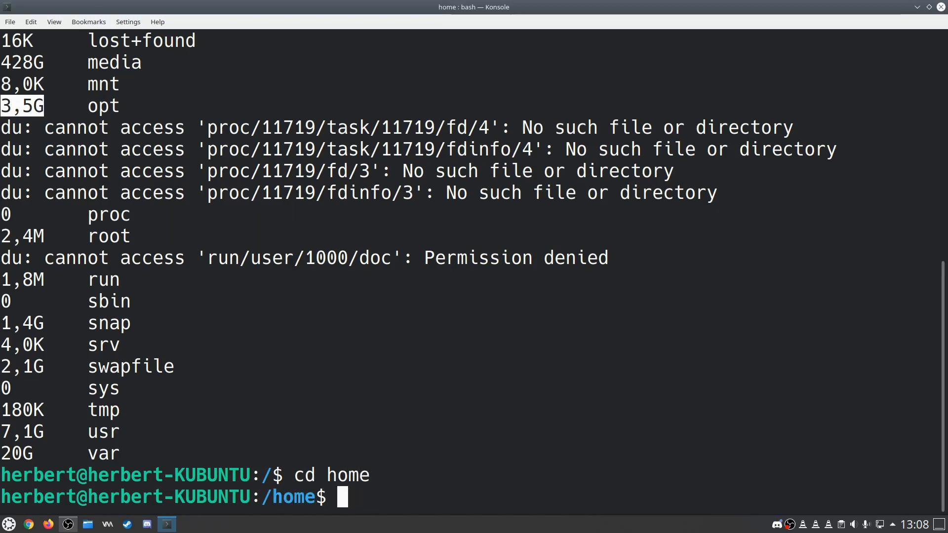
type("cd herb")
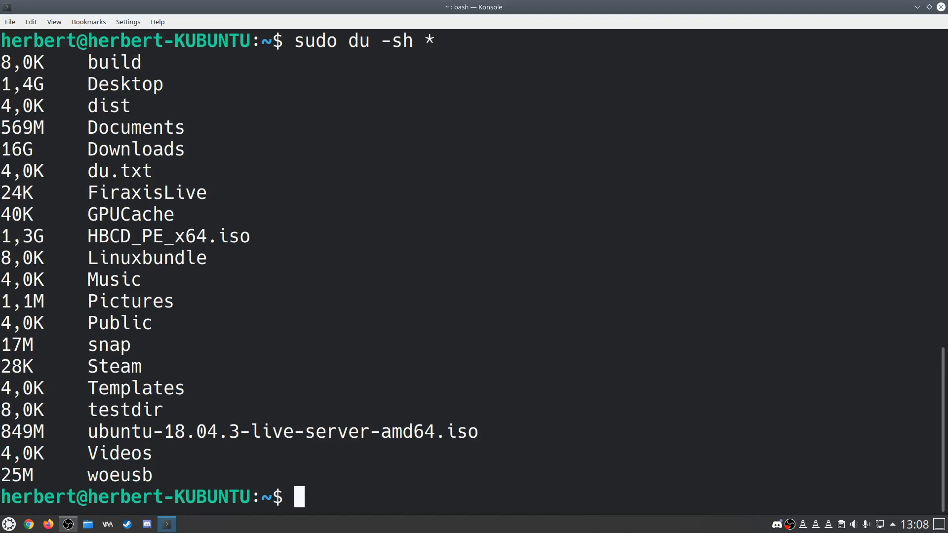
double_click(16, 149)
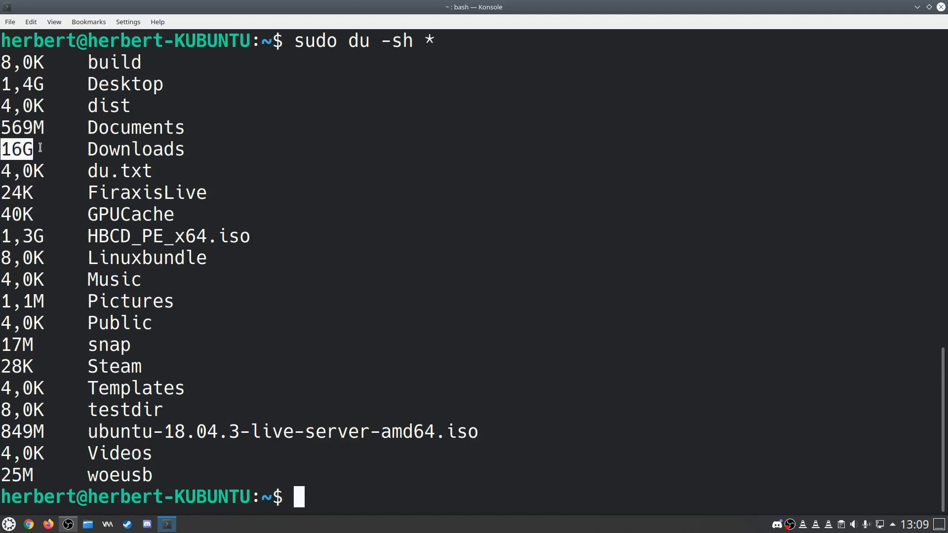
double_click(136, 149)
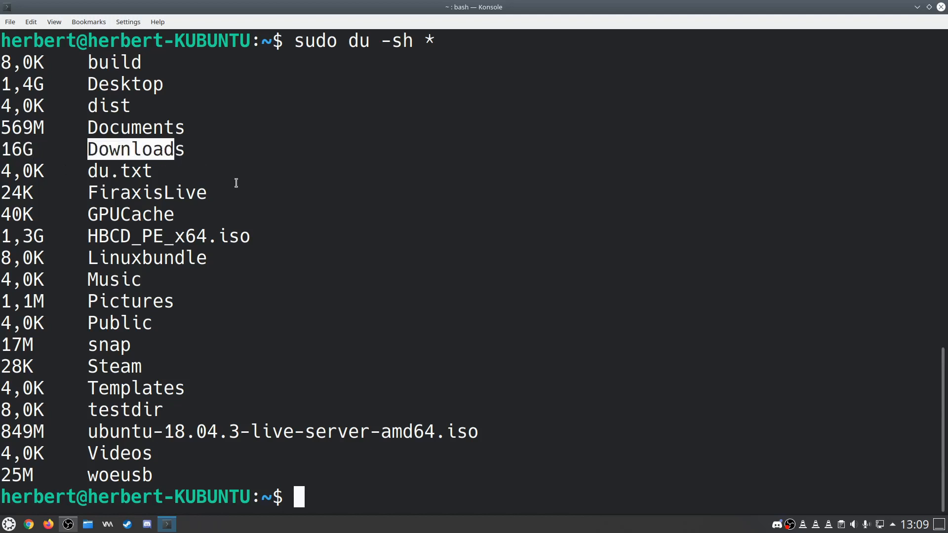
mouse_move(227, 188)
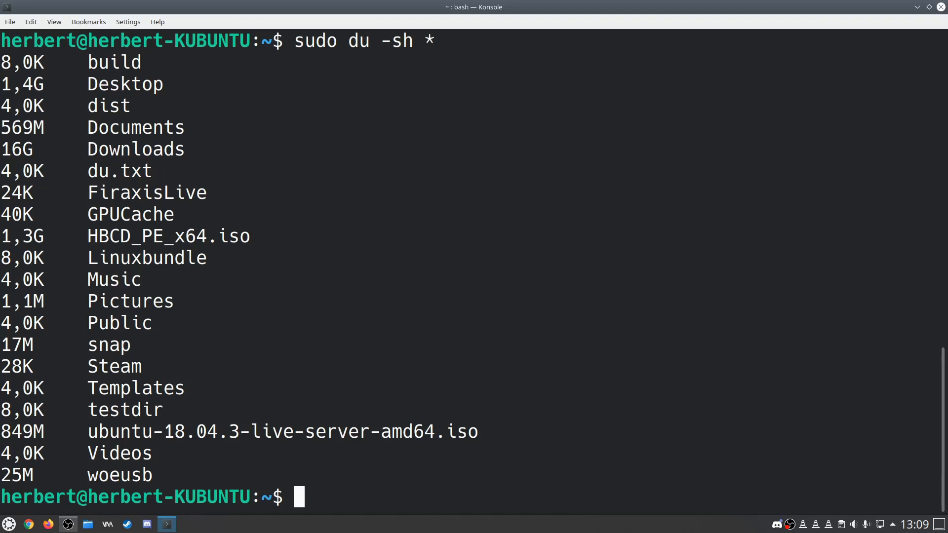
type("sudo apt insta")
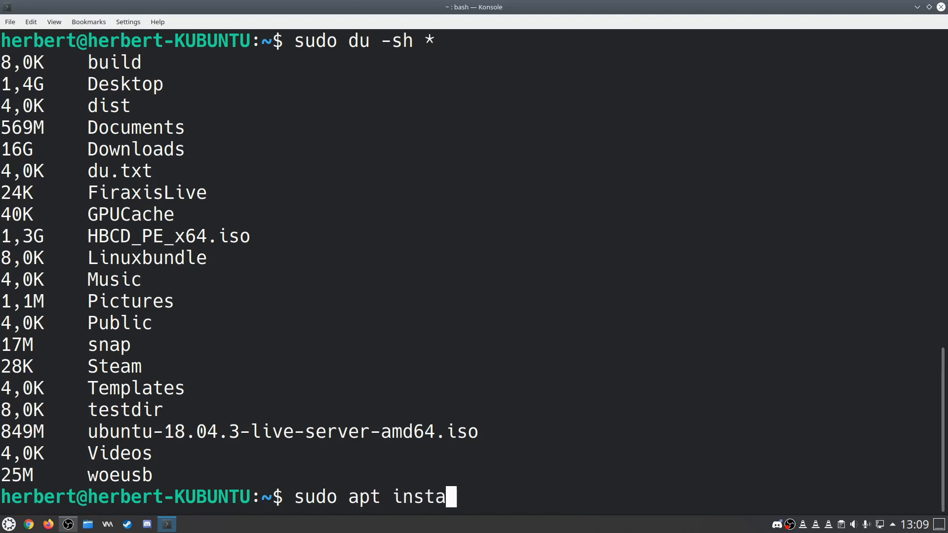
Install ncdu via apt, which reports version 1.14.1-1 is already newest
type("ll")
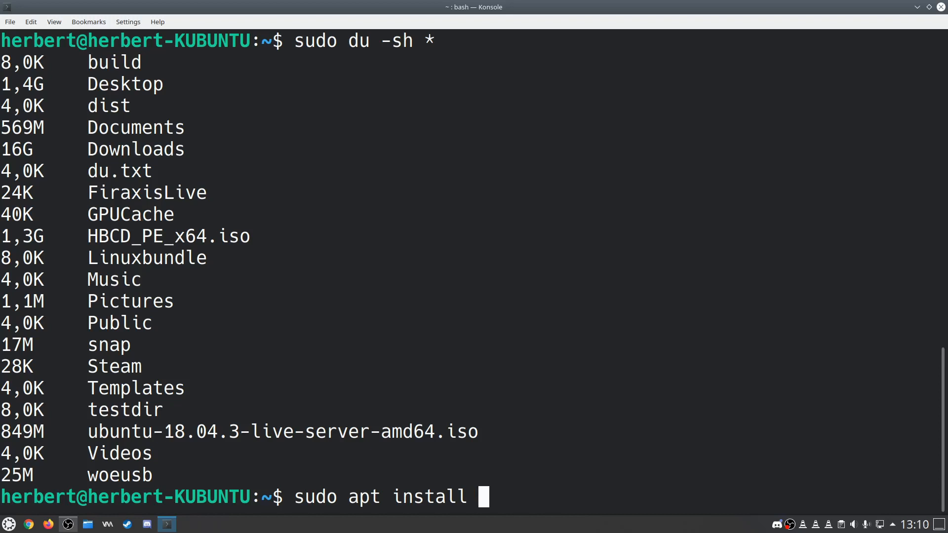
type("ncdu")
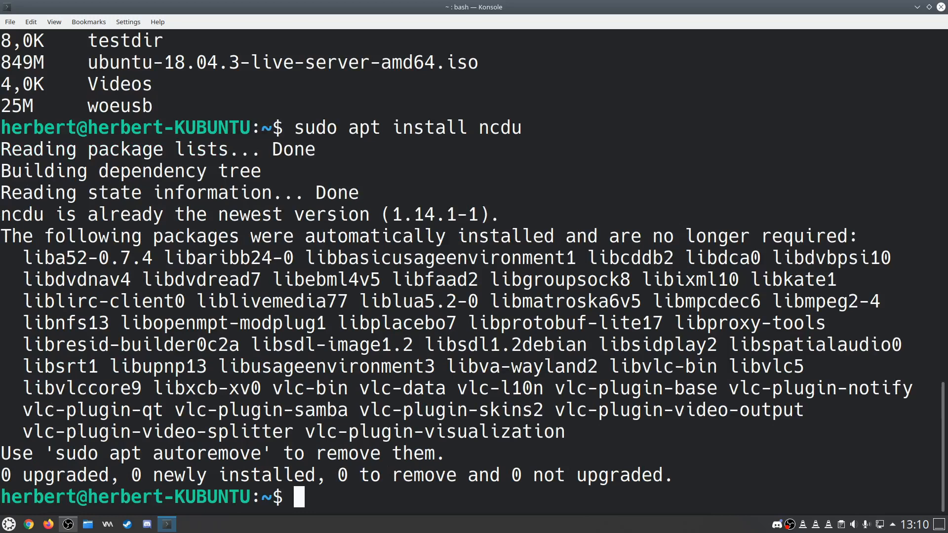
type("sudo")
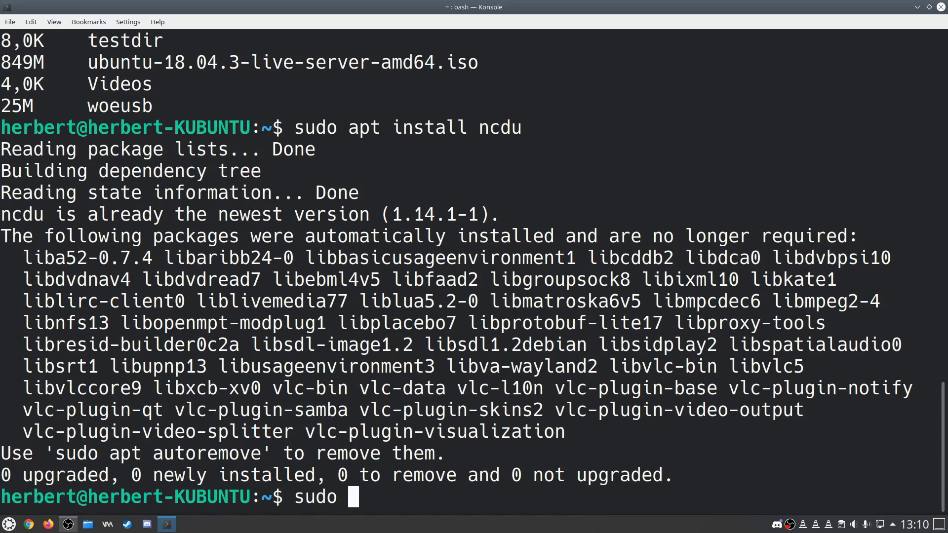
Scan / with sudo ncdu (513,2 GiB) and open /media, where herbert holds 427,3 GiB
type("ncdu")
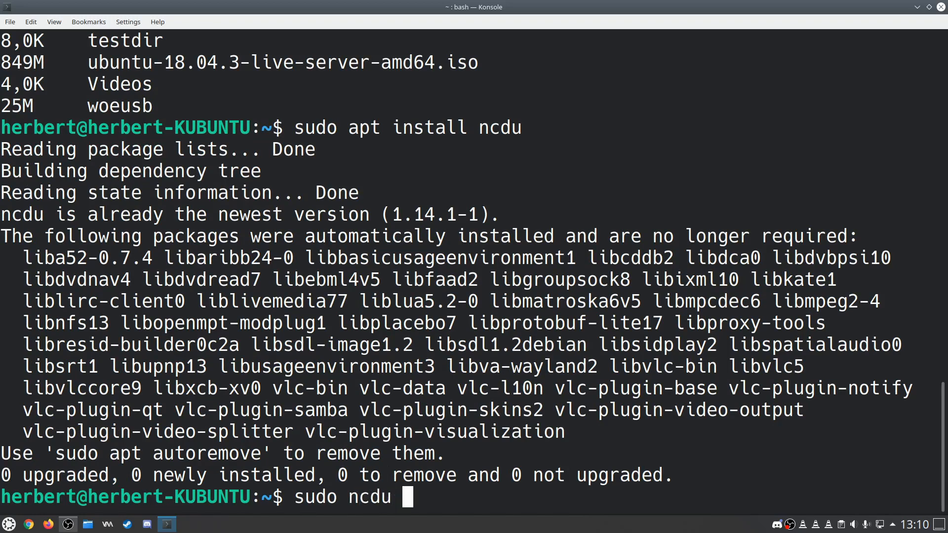
type("/")
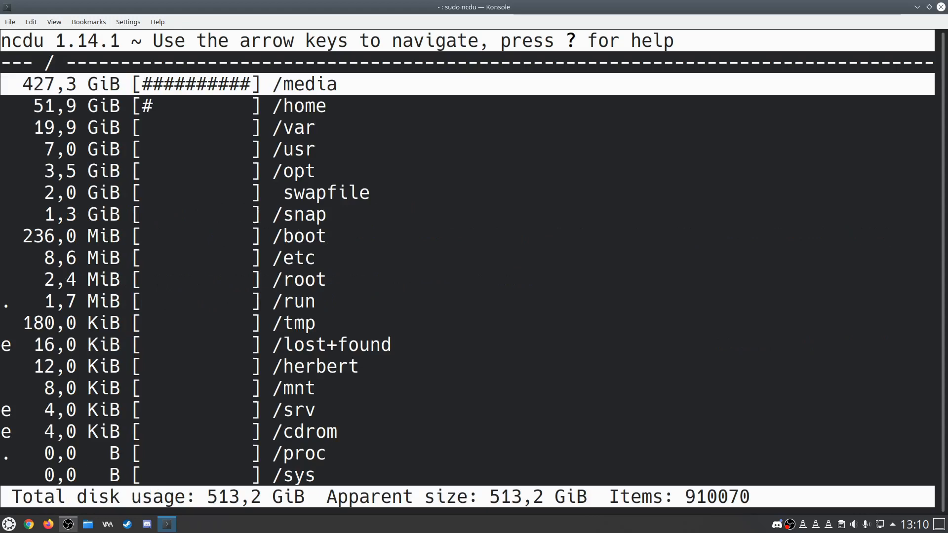
key("Down")
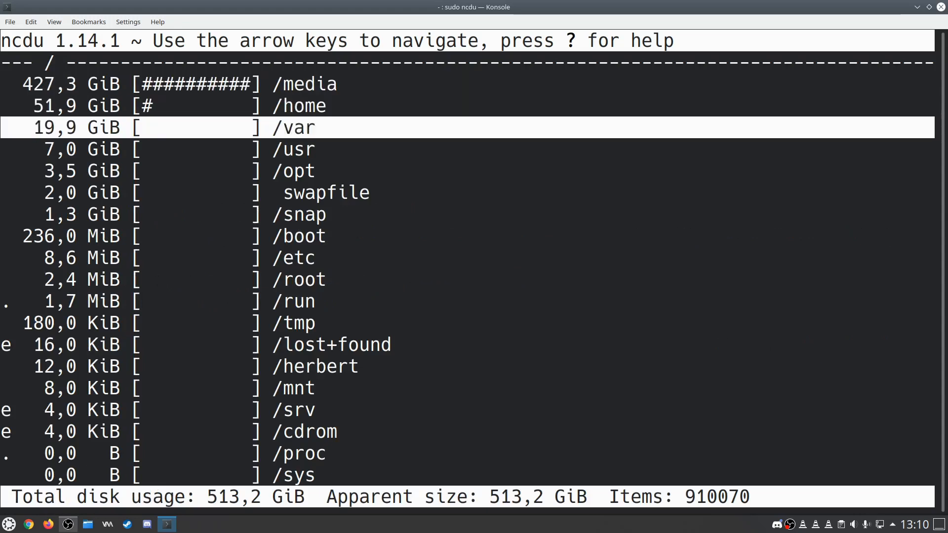
key("Up")
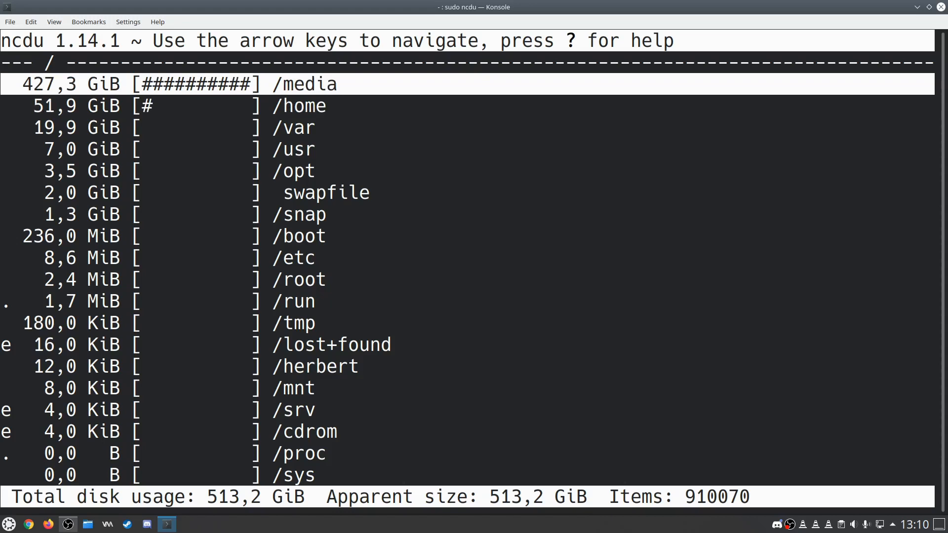
key("Down")
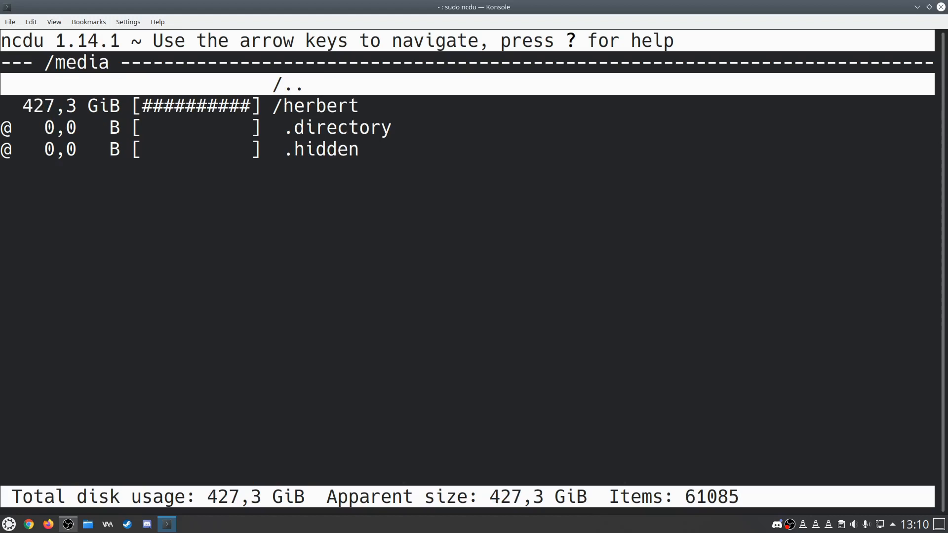
Browse /media/herbert/DATA (Videos 145,3 GiB), then move to /home/herbert led by .steam
key("Return")
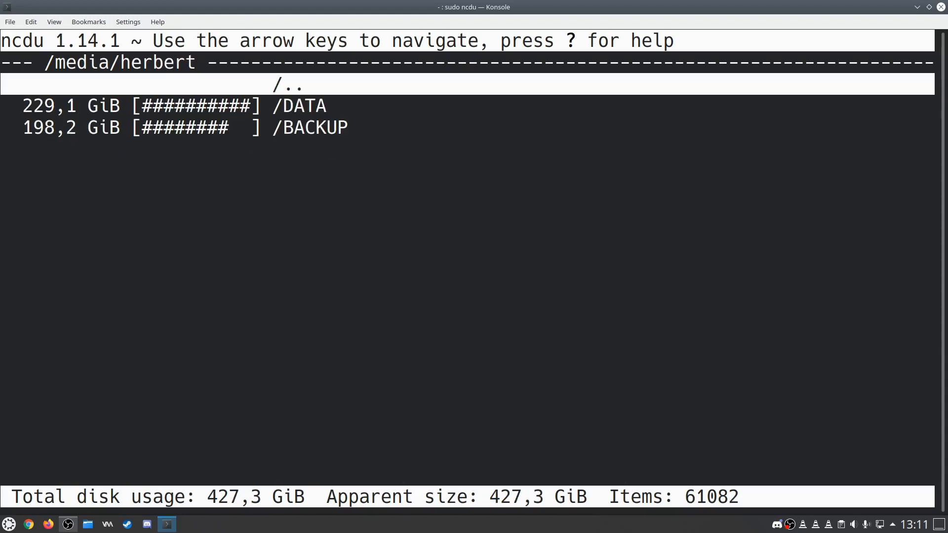
key("Down")
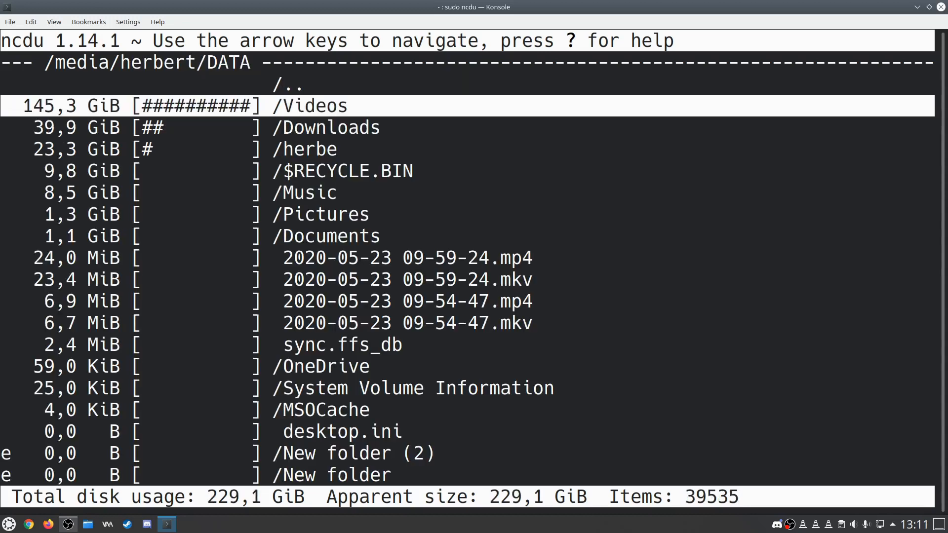
key("Down")
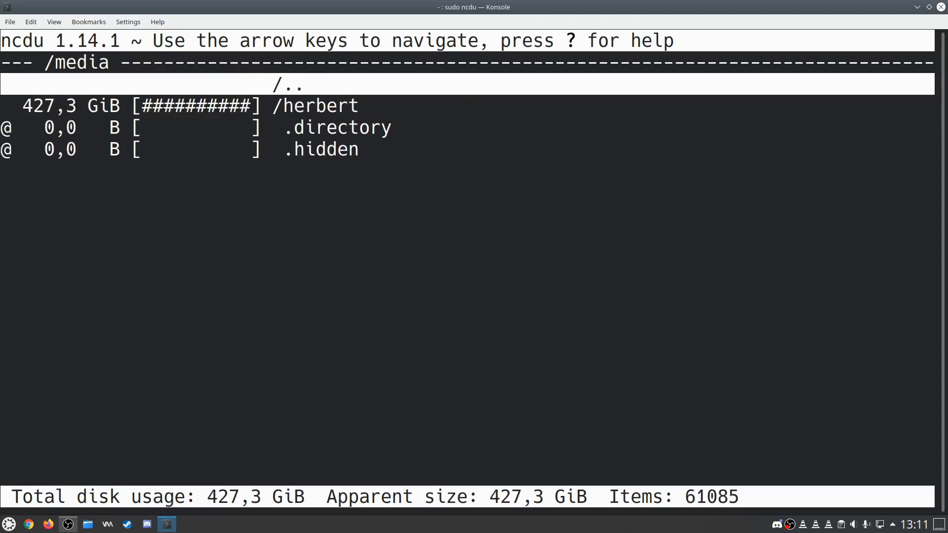
key("Left")
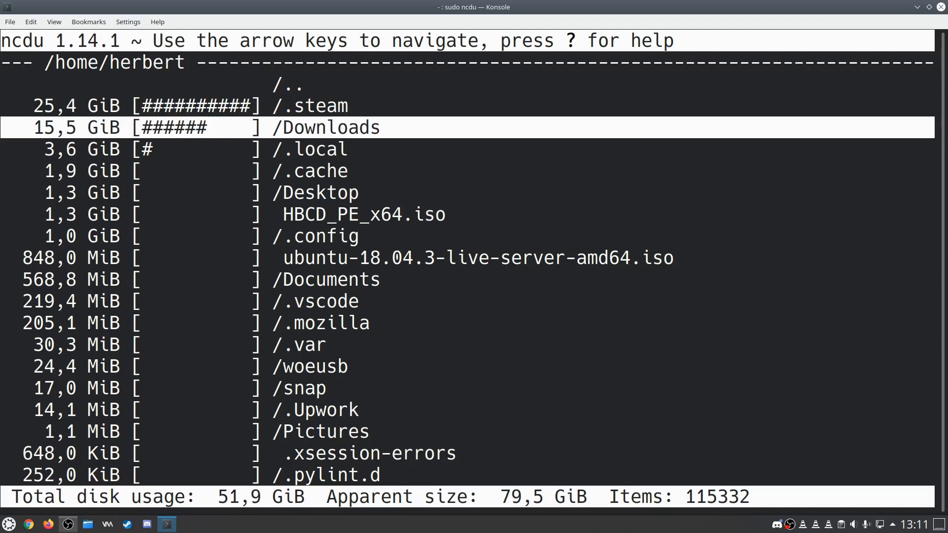
Drill into .steam/steamapps/common (Civilization VI 16,0 GiB), then return to the root listing
key("Up")
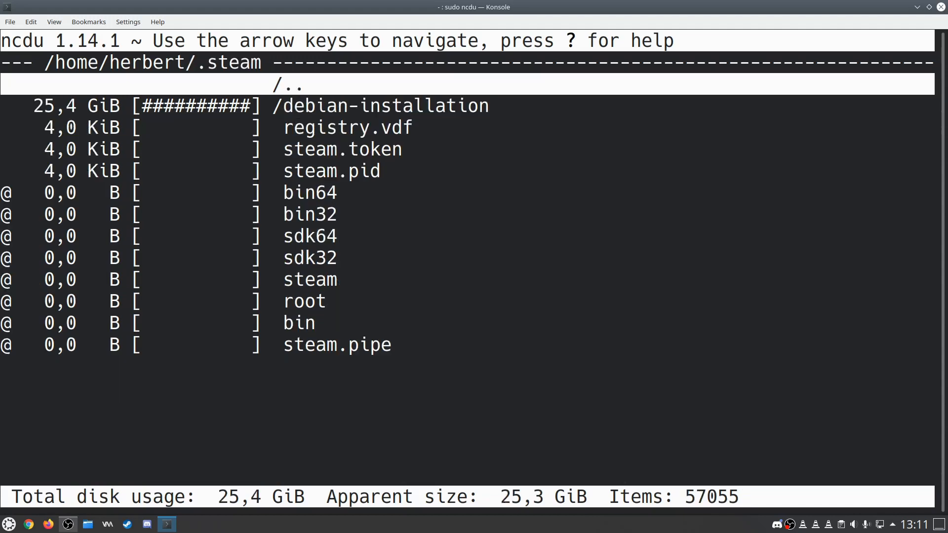
key("Return")
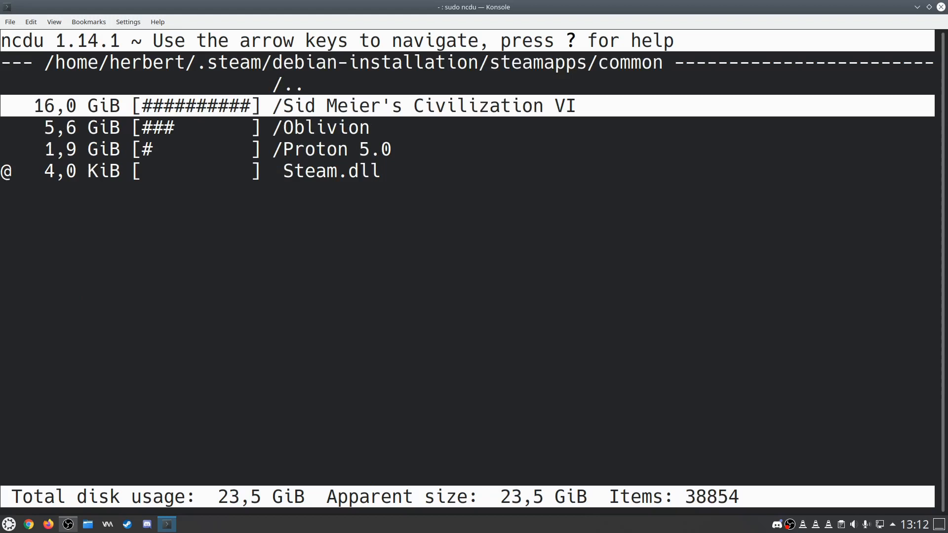
key("Up")
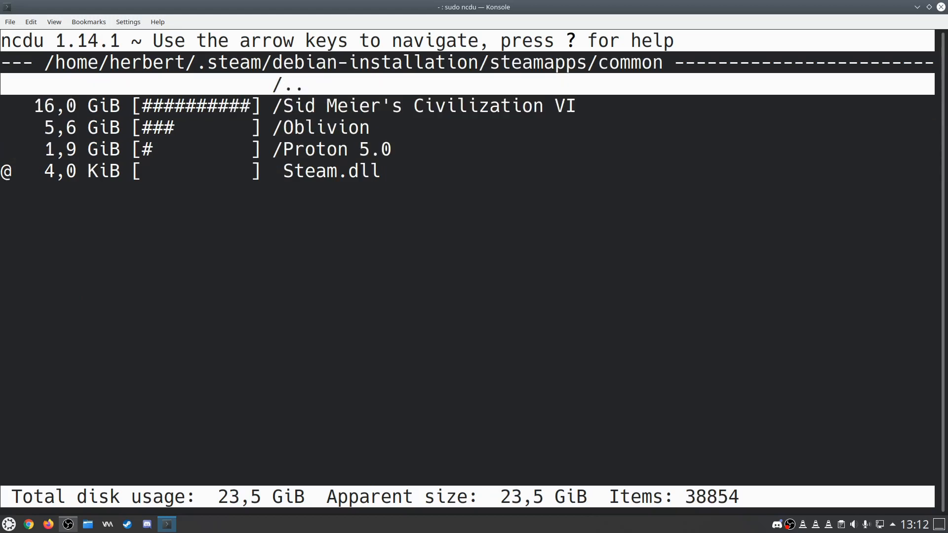
key("Left")
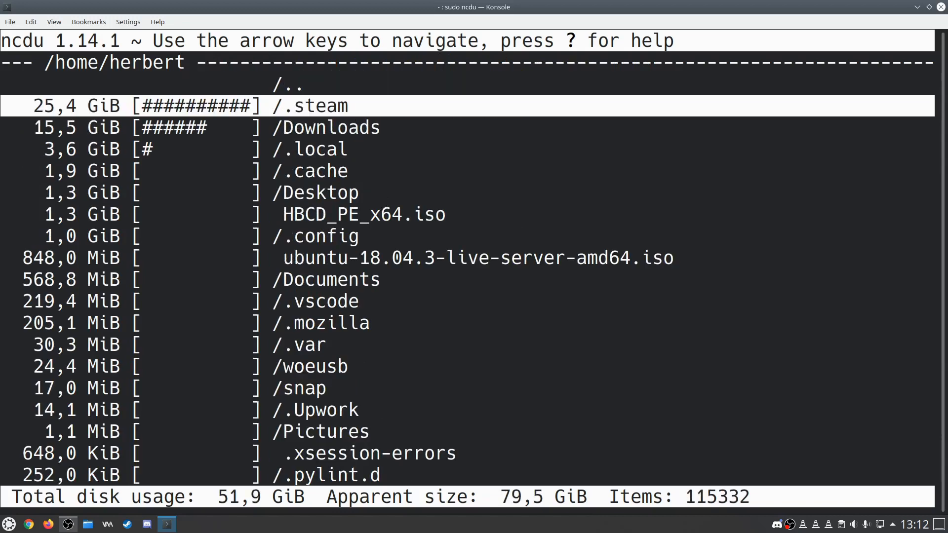
key("Left")
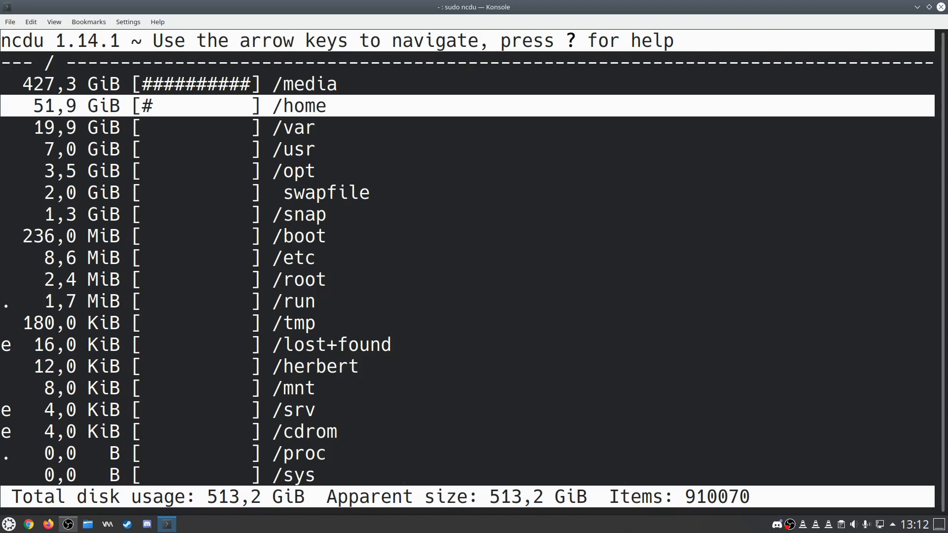
mouse_move(424, 312)
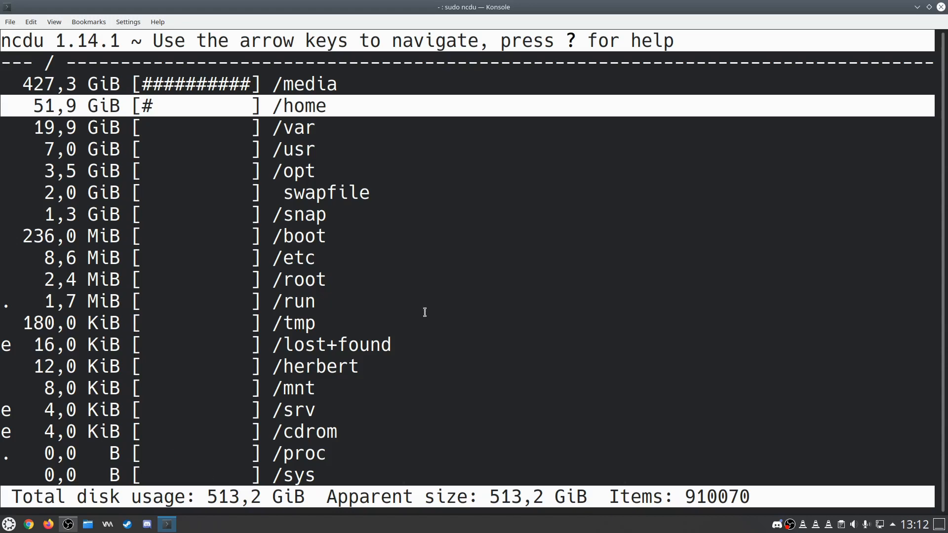